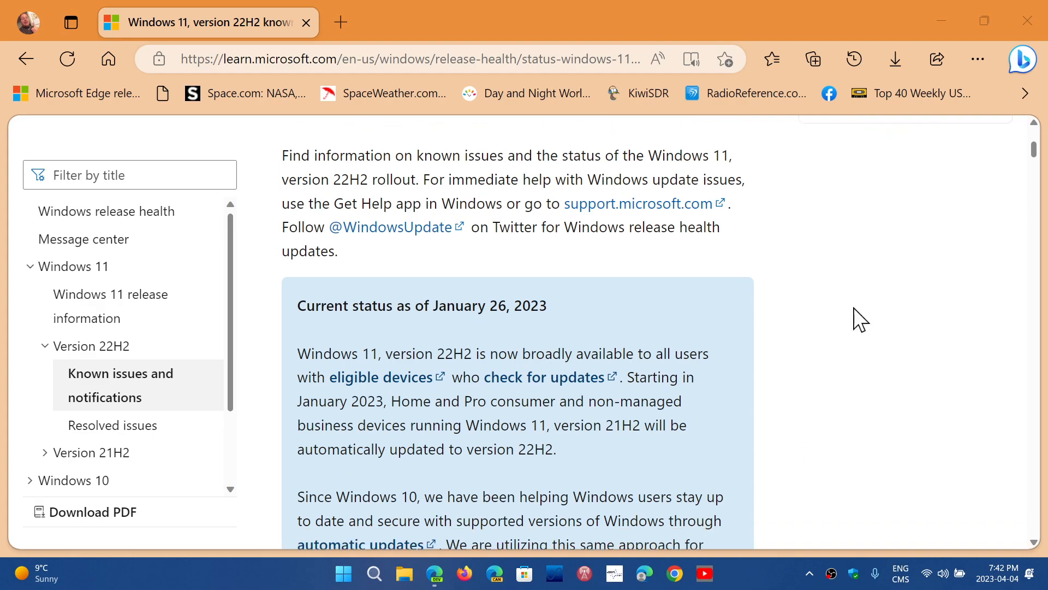
{"action": "scroll", "scroll_direction": "down", "scroll_amount": 3}
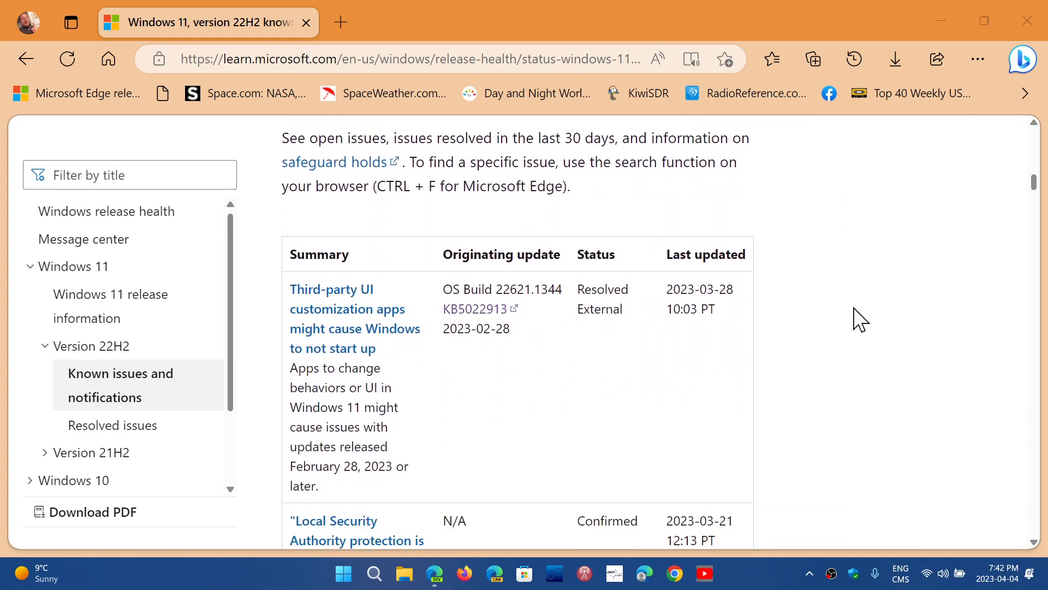
{"action": "scroll", "scroll_direction": "up", "scroll_amount": 3}
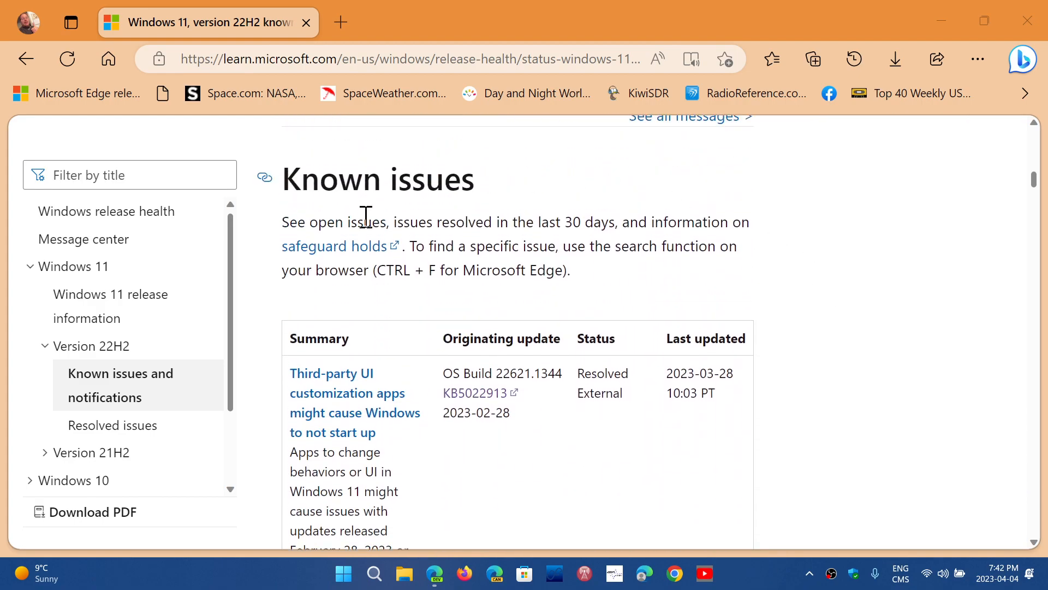
{"action": "mouse_move", "coordinate": [457, 329]}
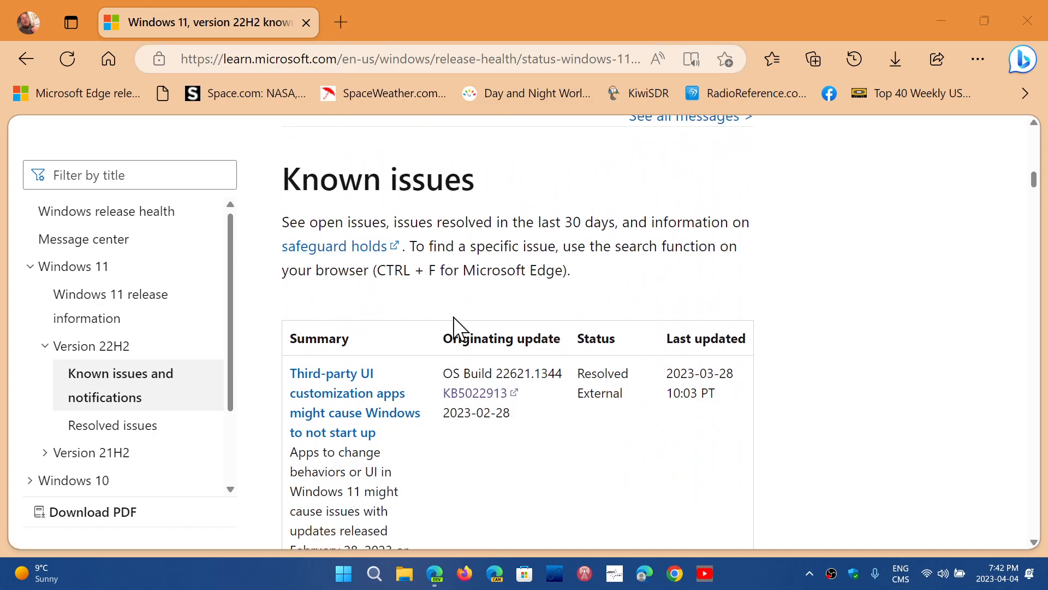
{"action": "scroll", "scroll_direction": "down", "scroll_amount": 3}
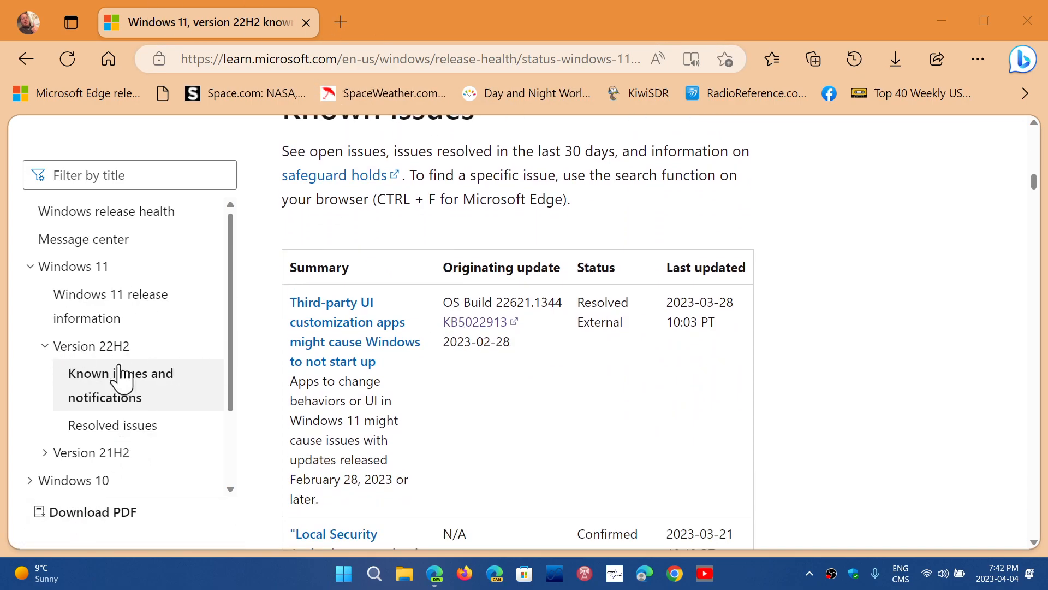
{"action": "mouse_move", "coordinate": [808, 412]}
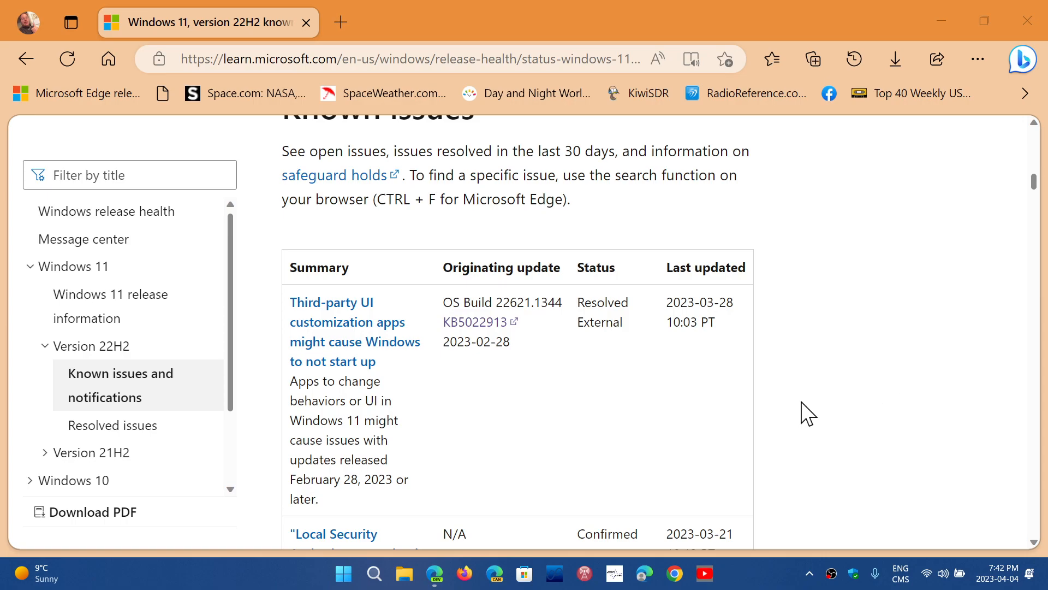
{"action": "scroll", "scroll_direction": "down", "scroll_amount": 3}
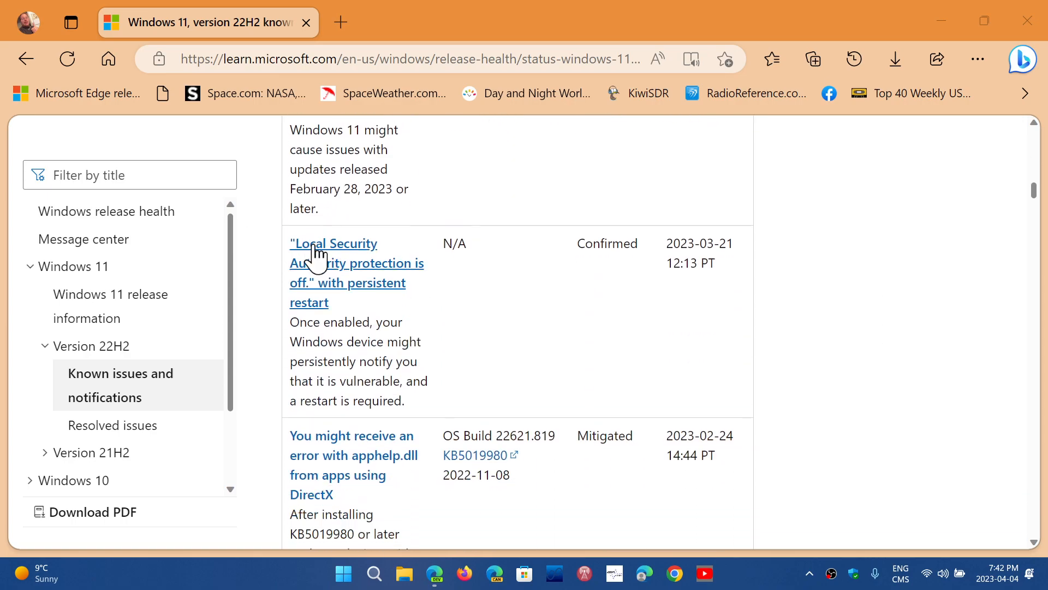
{"action": "mouse_move", "coordinate": [308, 308]}
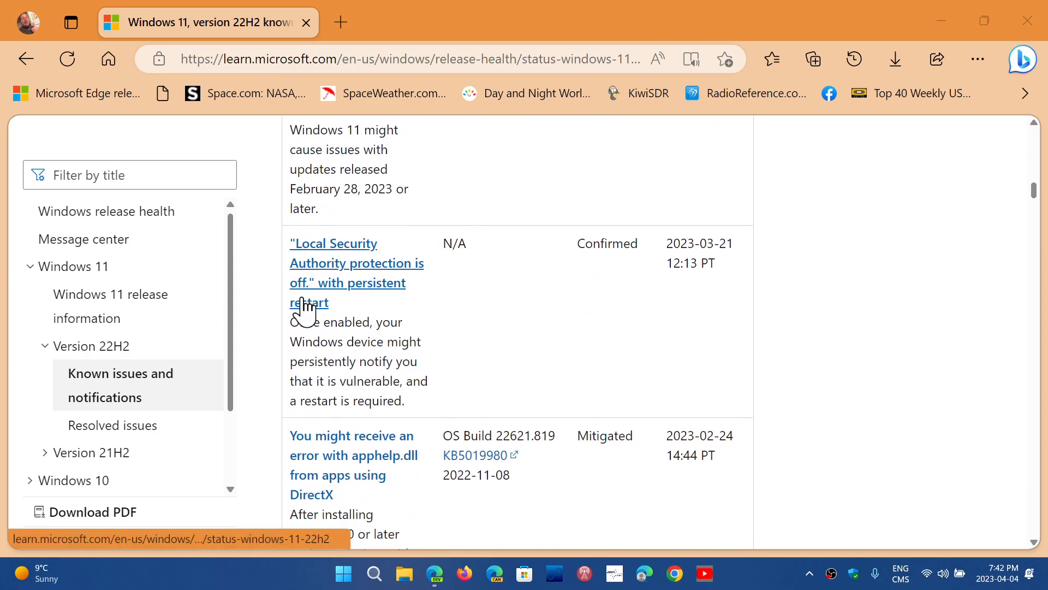
{"action": "mouse_move", "coordinate": [832, 341]}
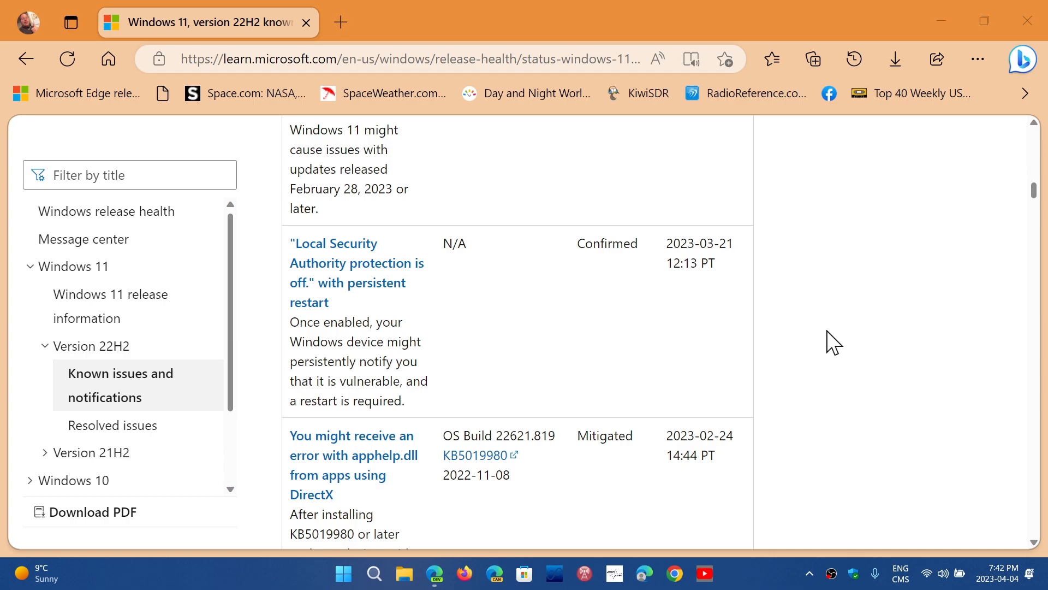
{"action": "scroll", "scroll_direction": "up", "scroll_amount": 3}
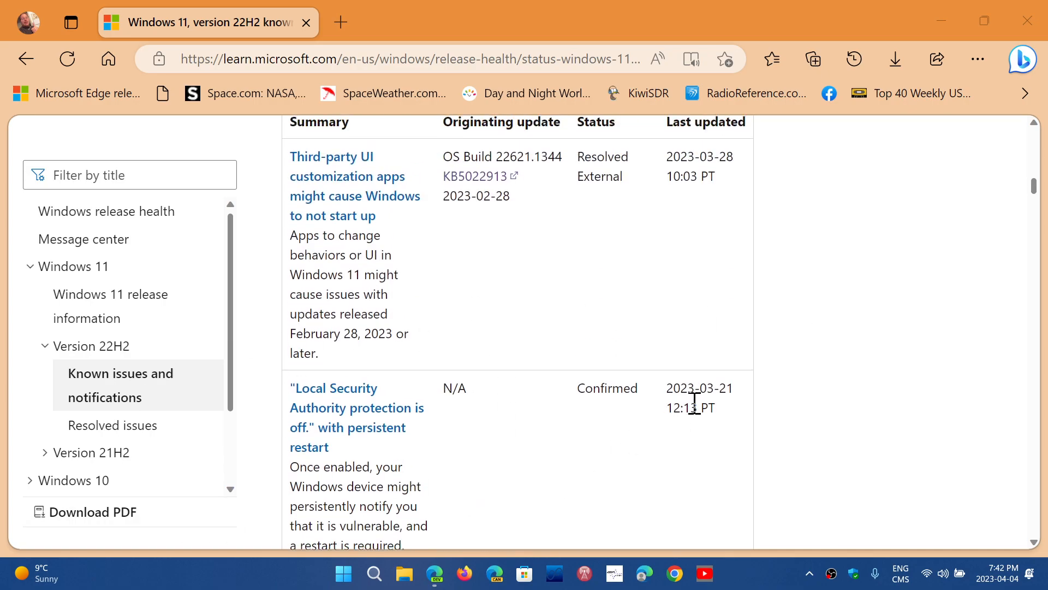
{"action": "scroll", "scroll_direction": "up", "scroll_amount": 3}
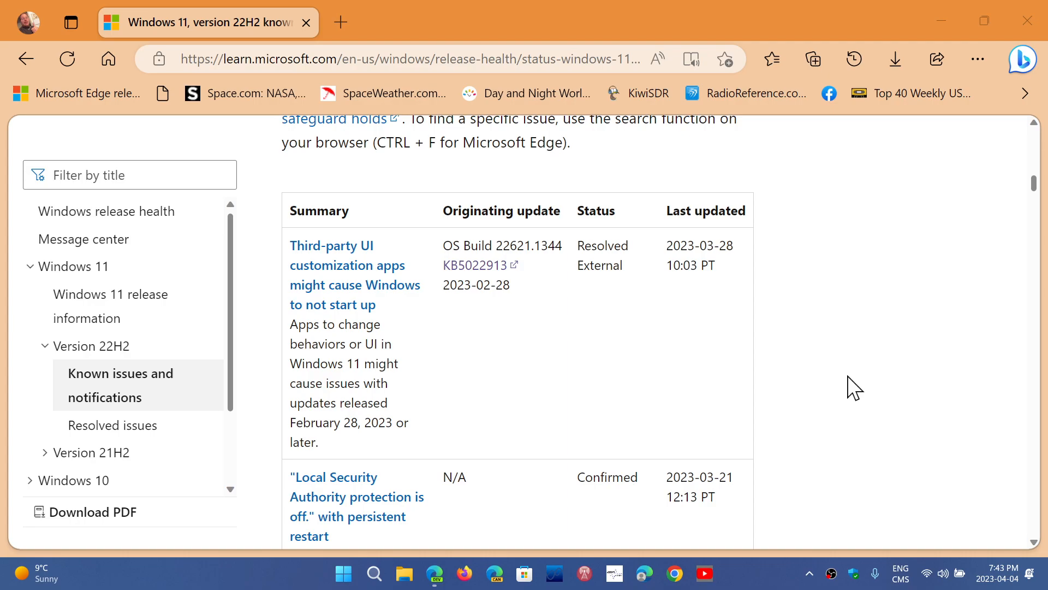
{"action": "scroll", "scroll_direction": "down", "scroll_amount": 3}
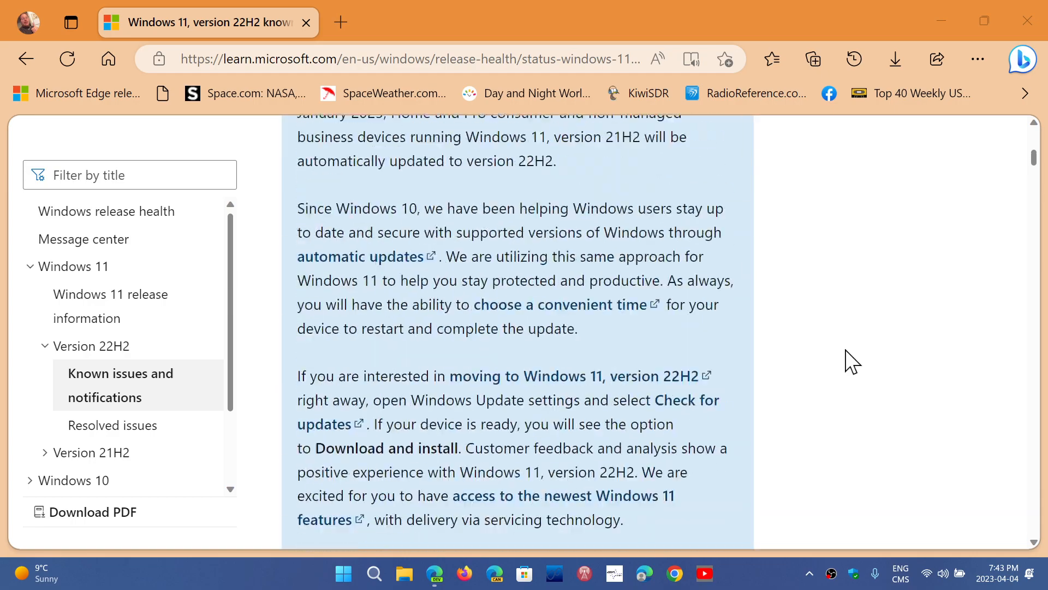
{"action": "scroll", "scroll_direction": "up", "scroll_amount": 3}
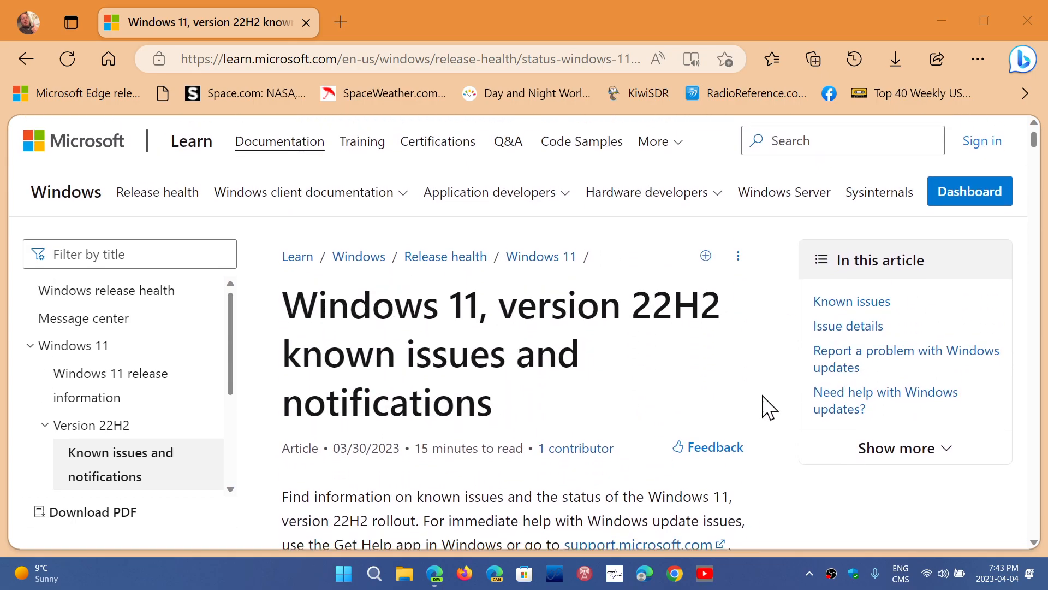
{"action": "scroll", "scroll_direction": "down", "scroll_amount": 3}
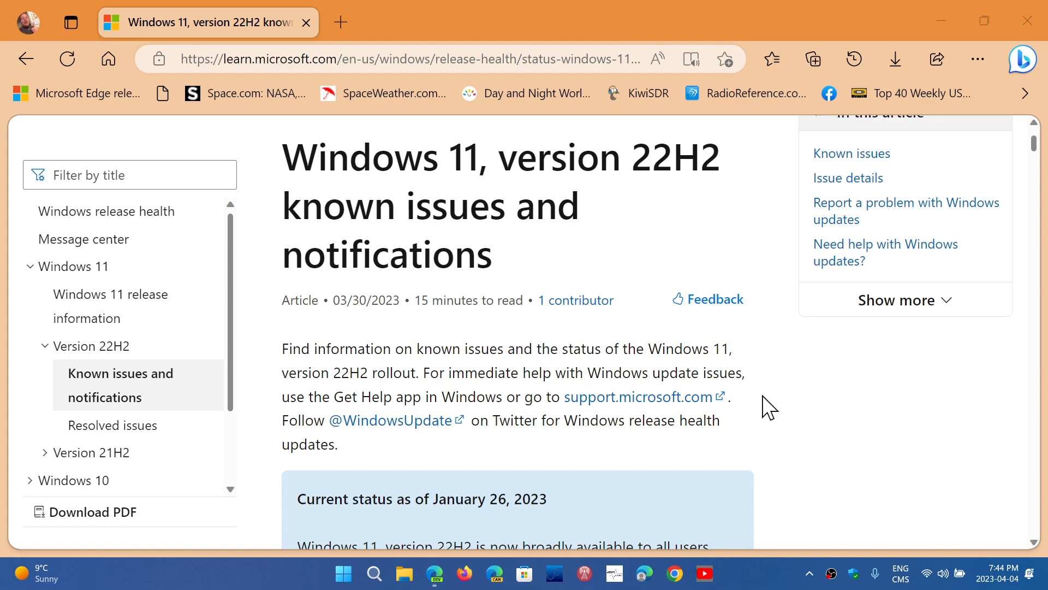
{"action": "mouse_move", "coordinate": [754, 584]}
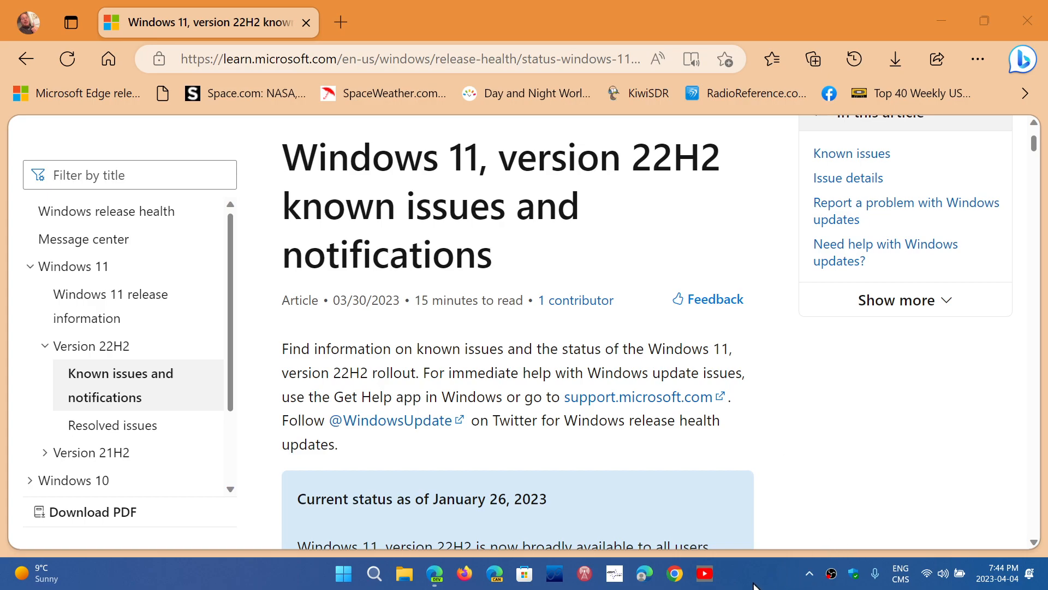